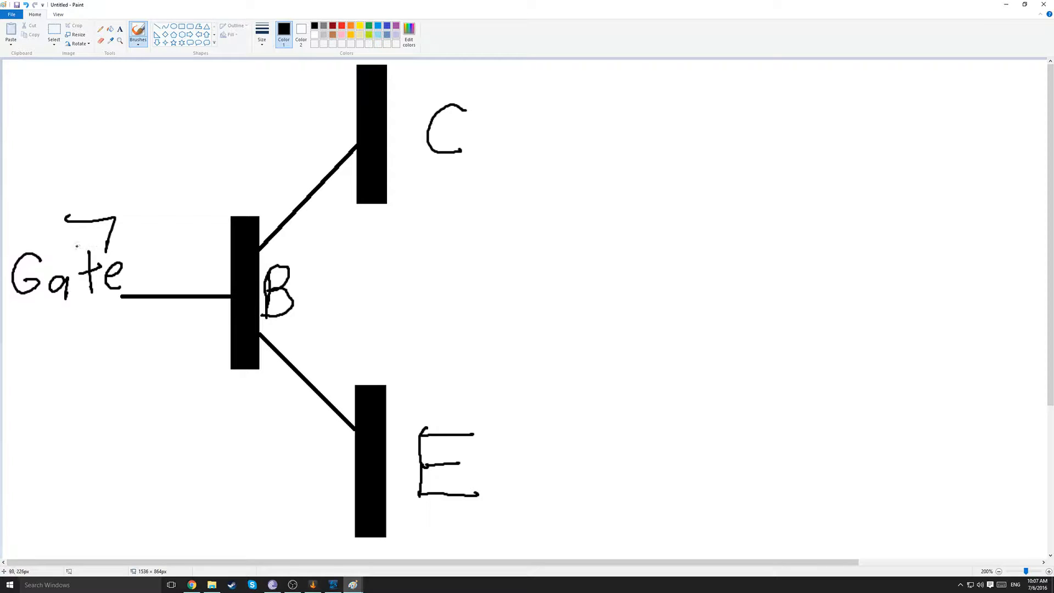
Handwrite 'v' after the 7 above Gate and draw a tall upward arrow beside E and C.
left_click_drag(128, 215, 152, 242)
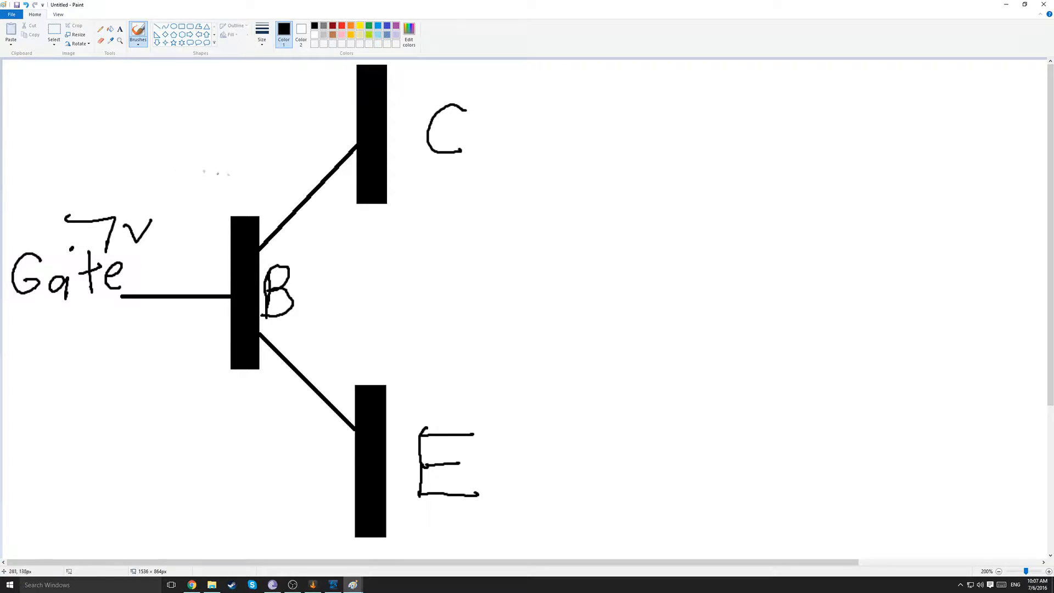
mouse_move(579, 497)
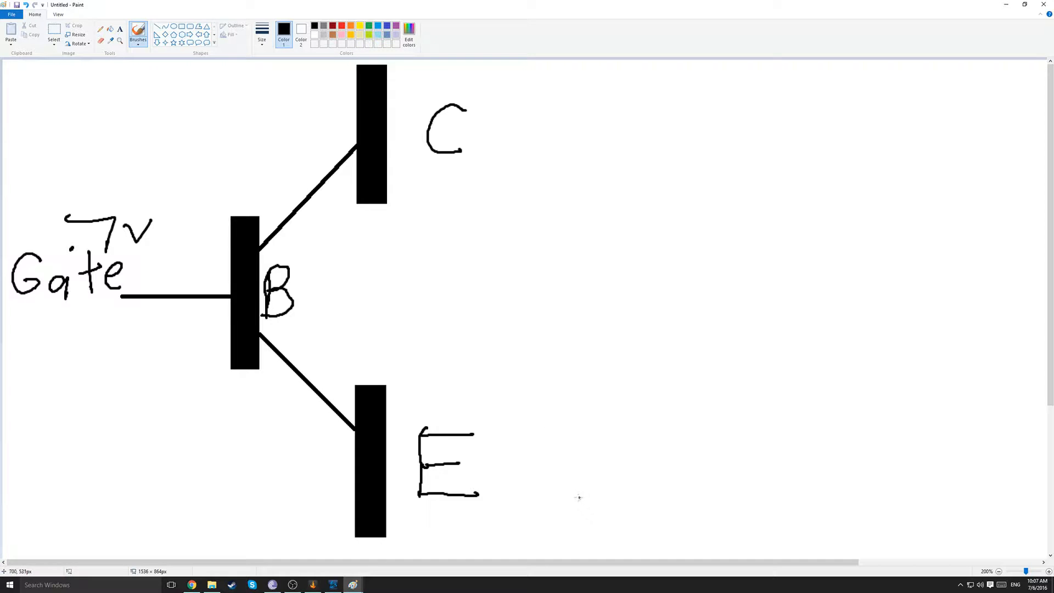
left_click_drag(566, 111, 576, 497)
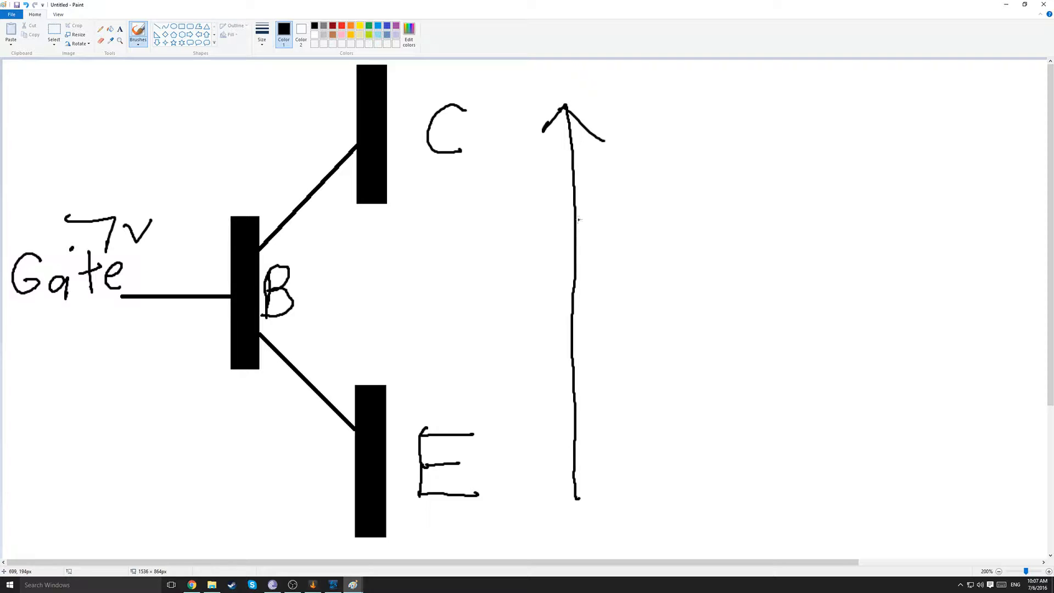
mouse_move(592, 321)
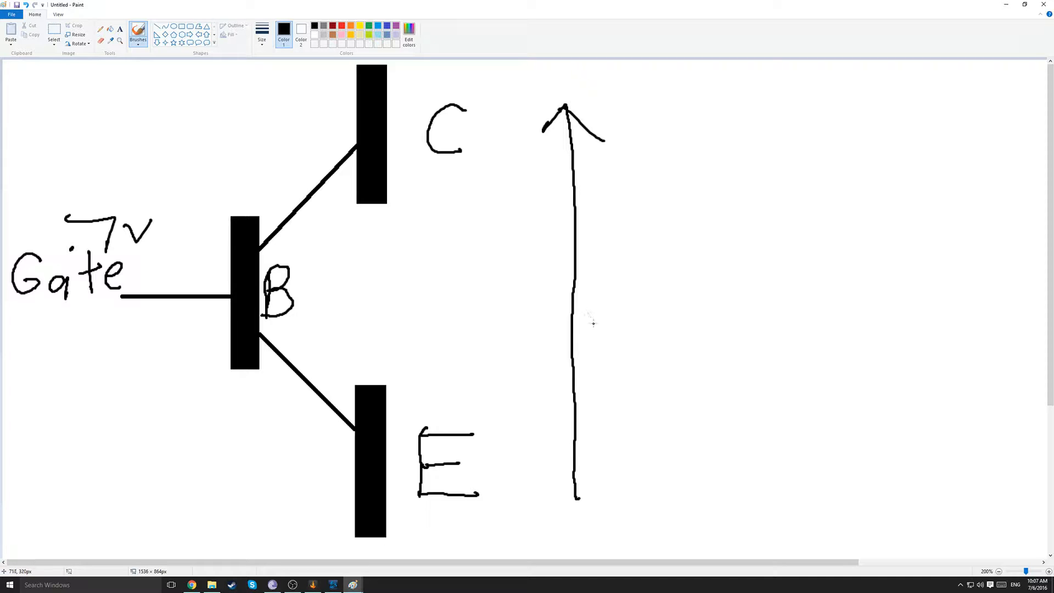
mouse_move(597, 322)
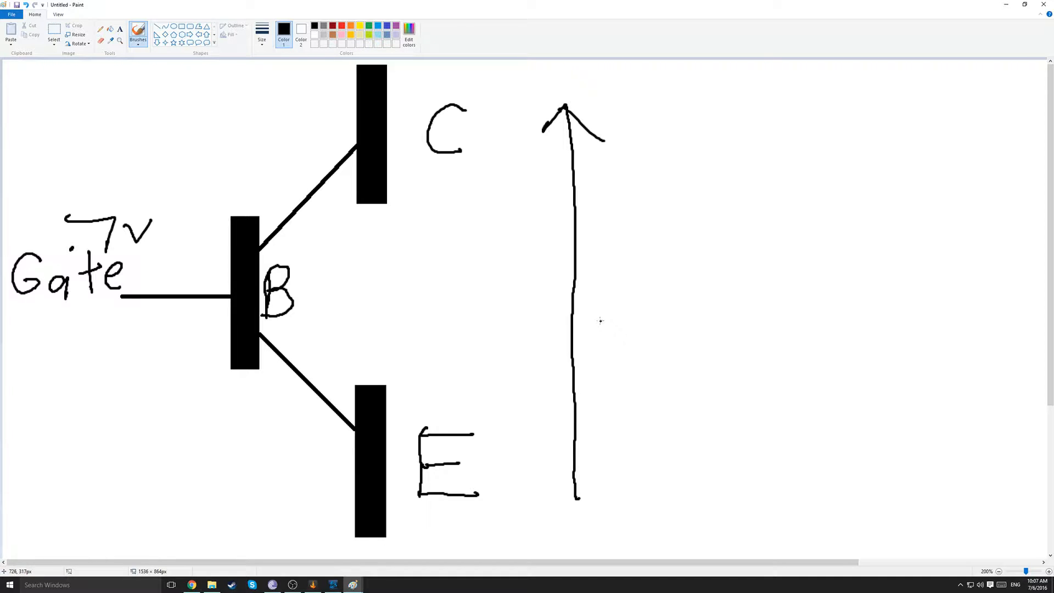
mouse_move(564, 306)
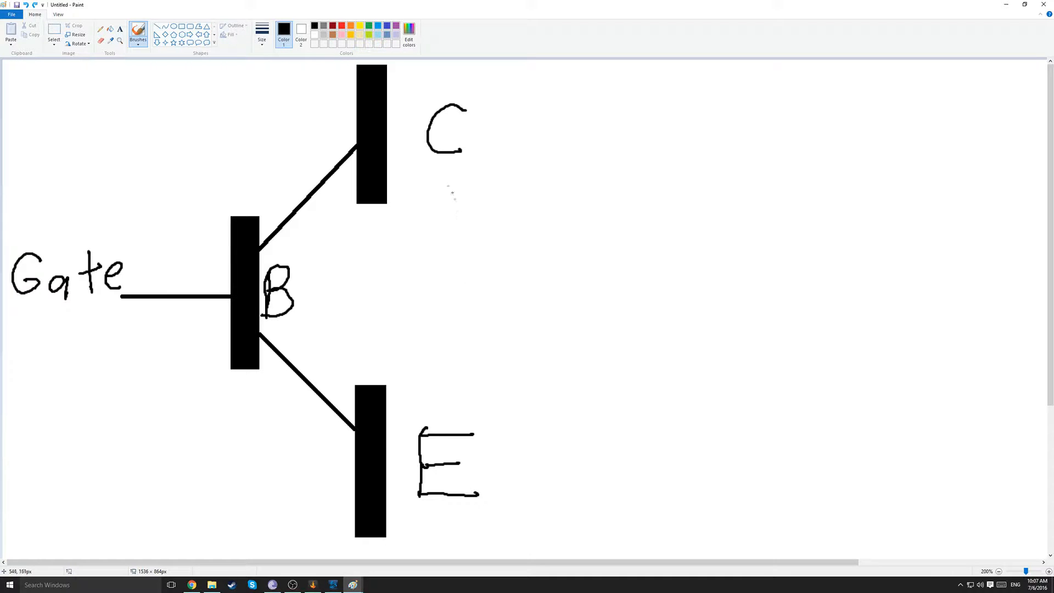
left_click_drag(538, 195, 667, 342)
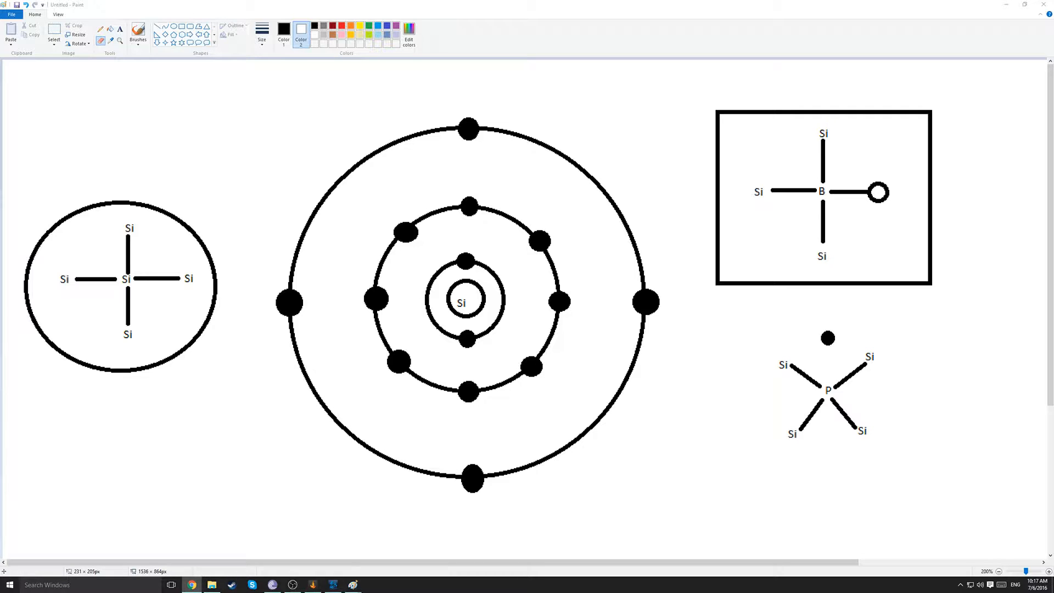
mouse_move(275, 256)
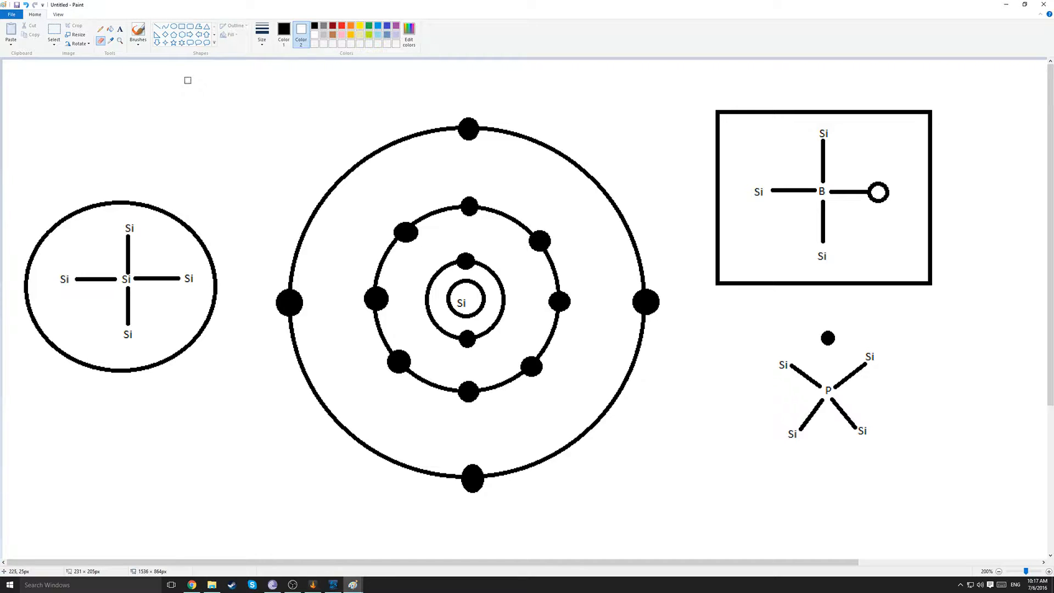
mouse_move(652, 221)
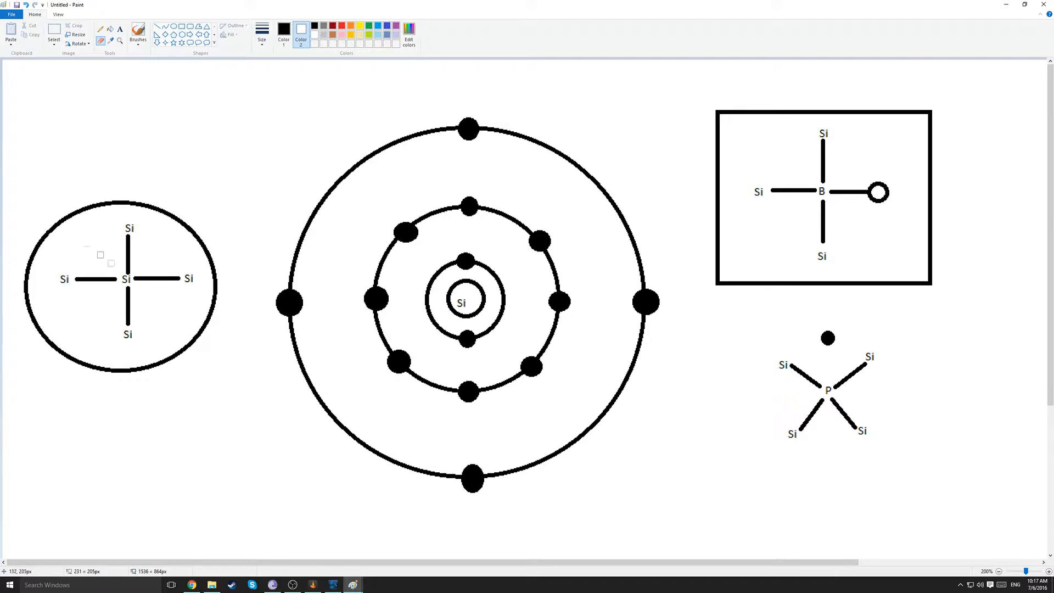
mouse_move(174, 268)
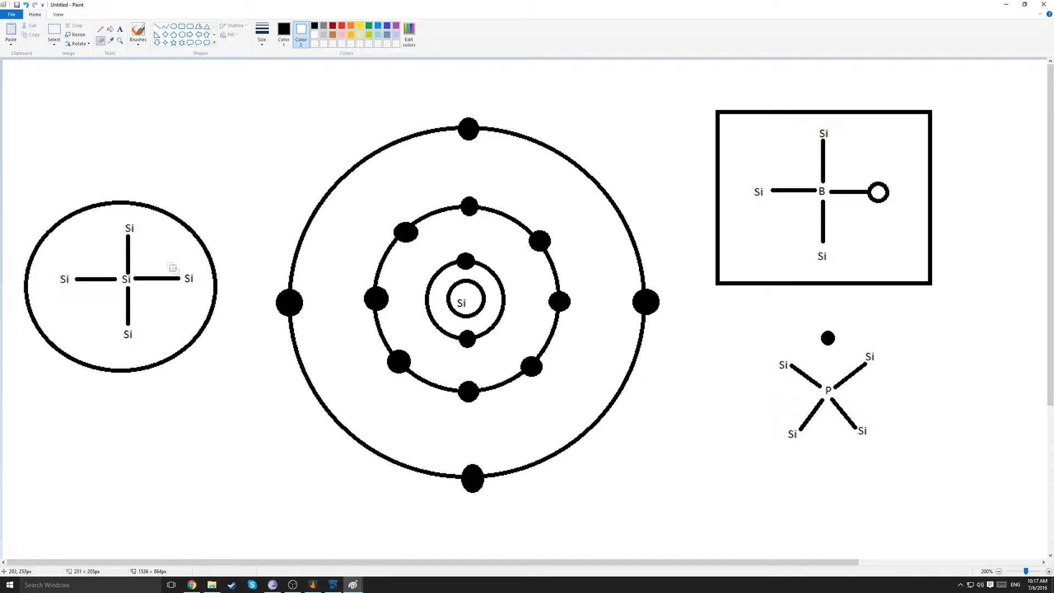
mouse_move(154, 284)
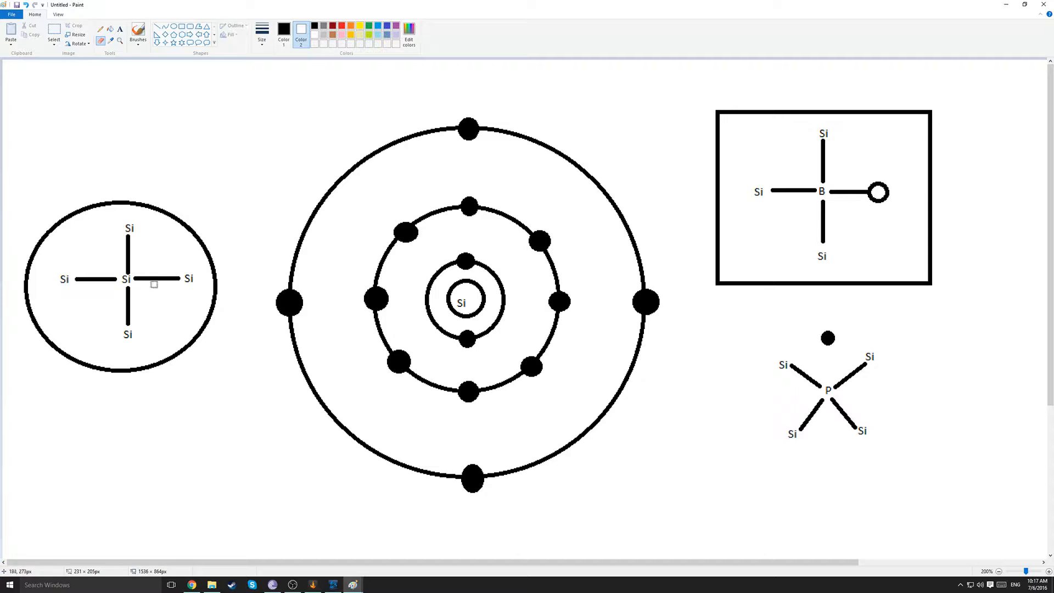
mouse_move(179, 294)
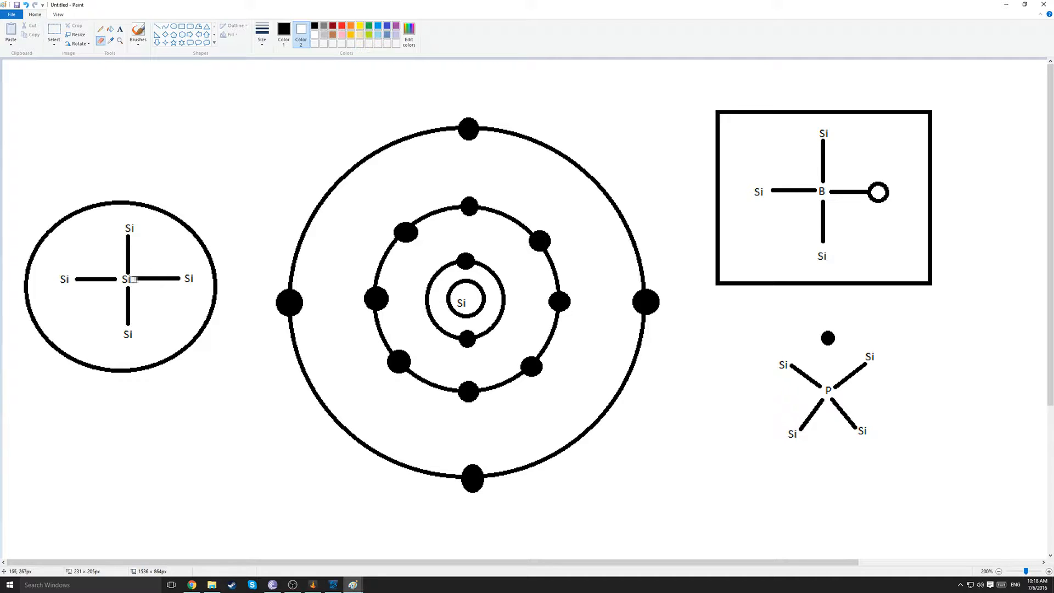
mouse_move(124, 261)
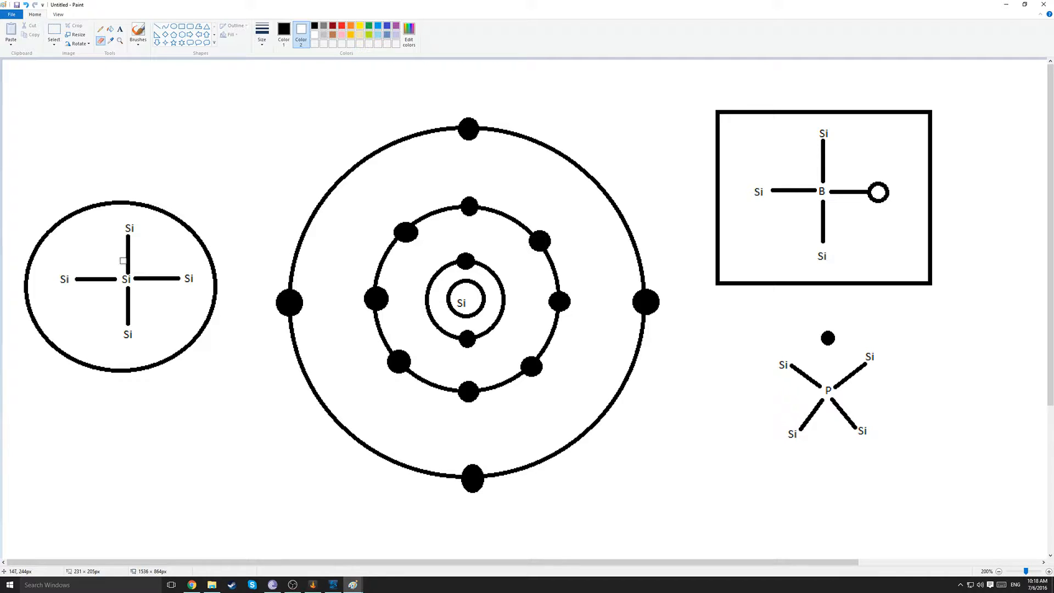
mouse_move(124, 245)
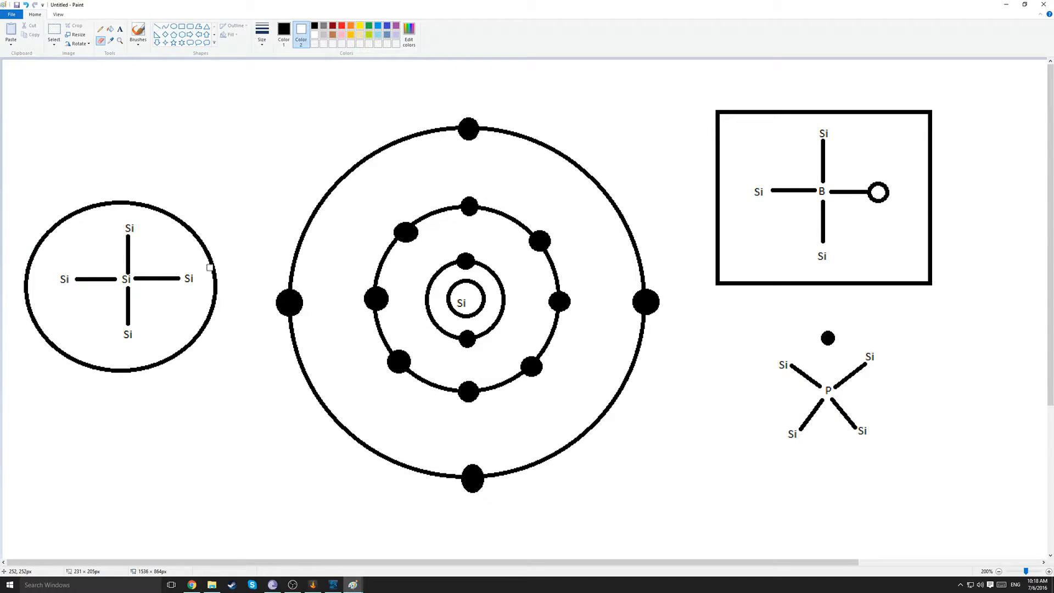
mouse_move(277, 266)
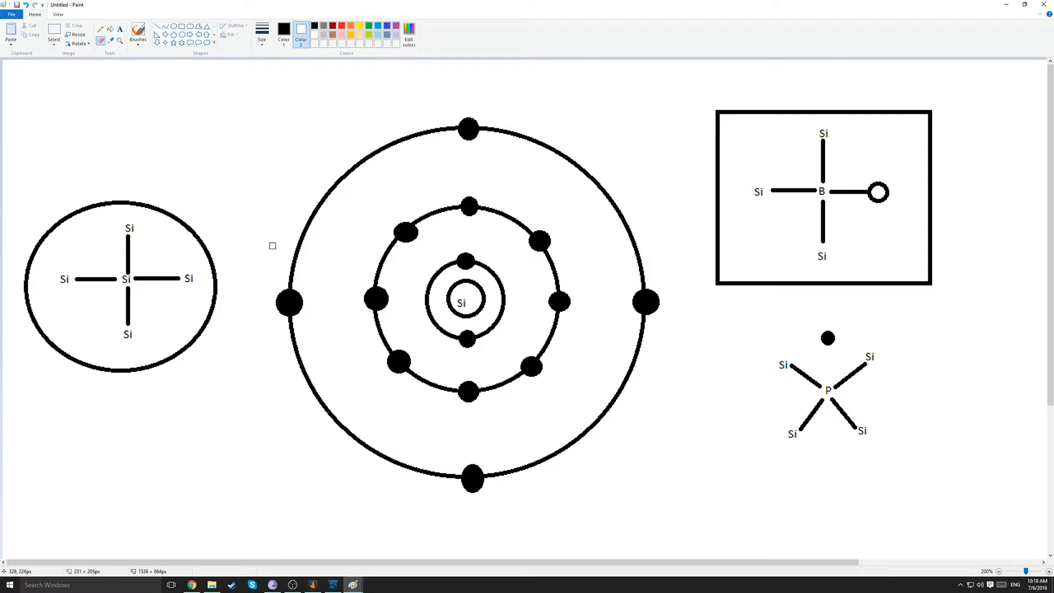
mouse_move(192, 243)
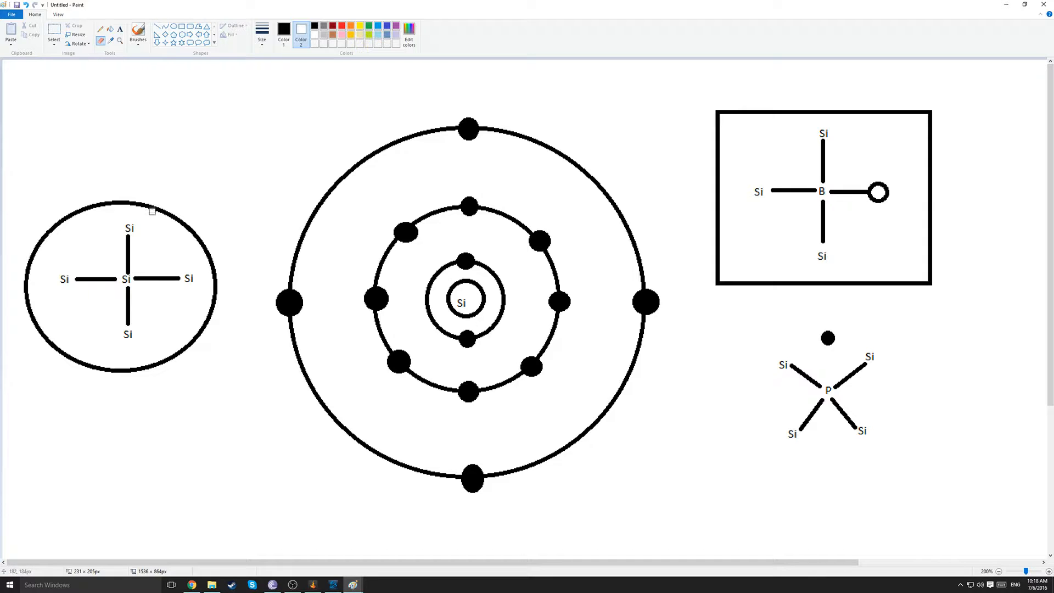
mouse_move(153, 202)
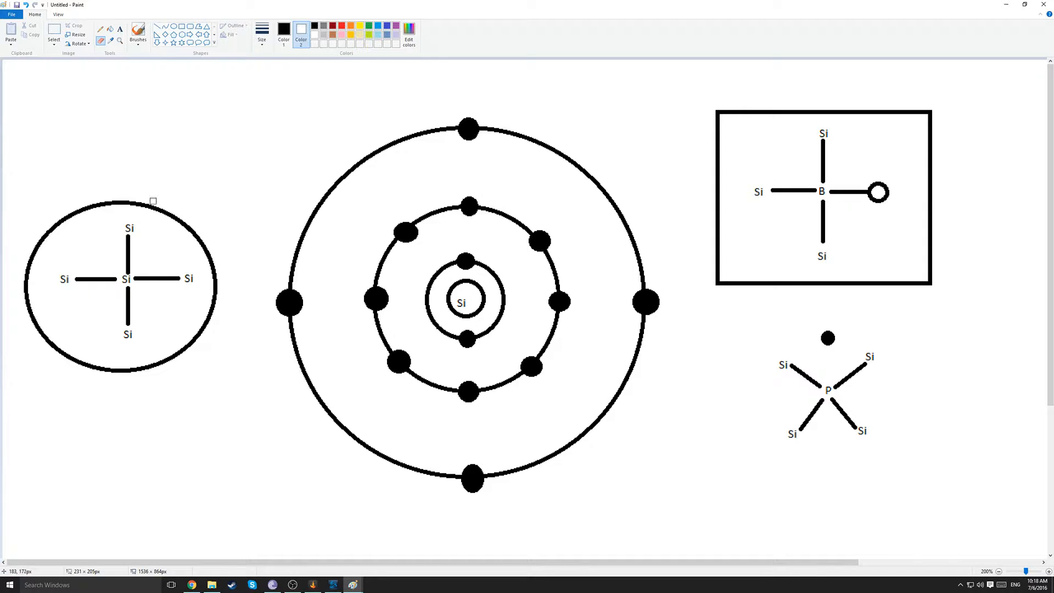
mouse_move(156, 196)
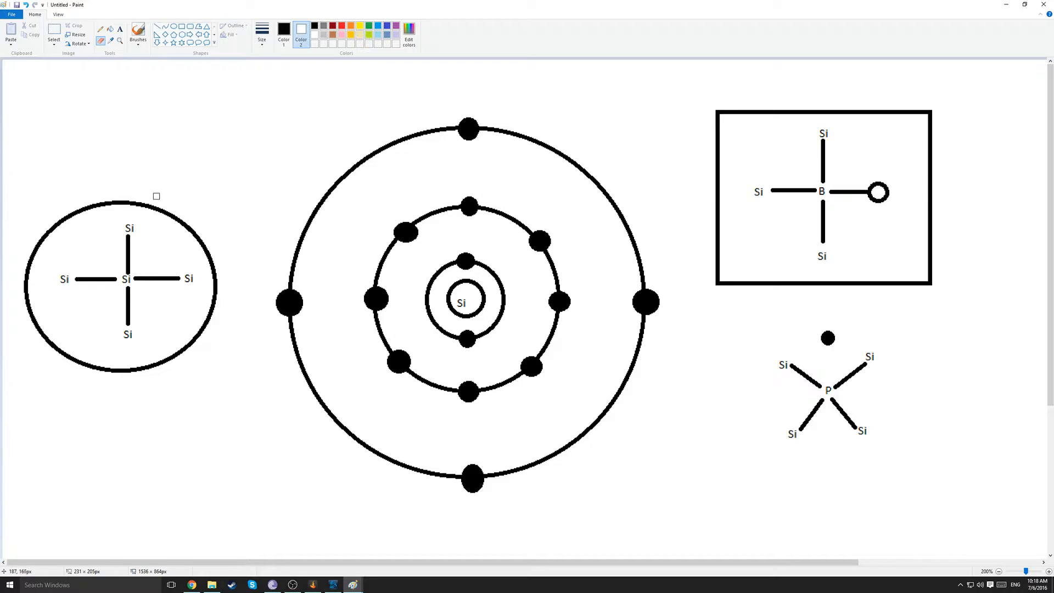
mouse_move(180, 204)
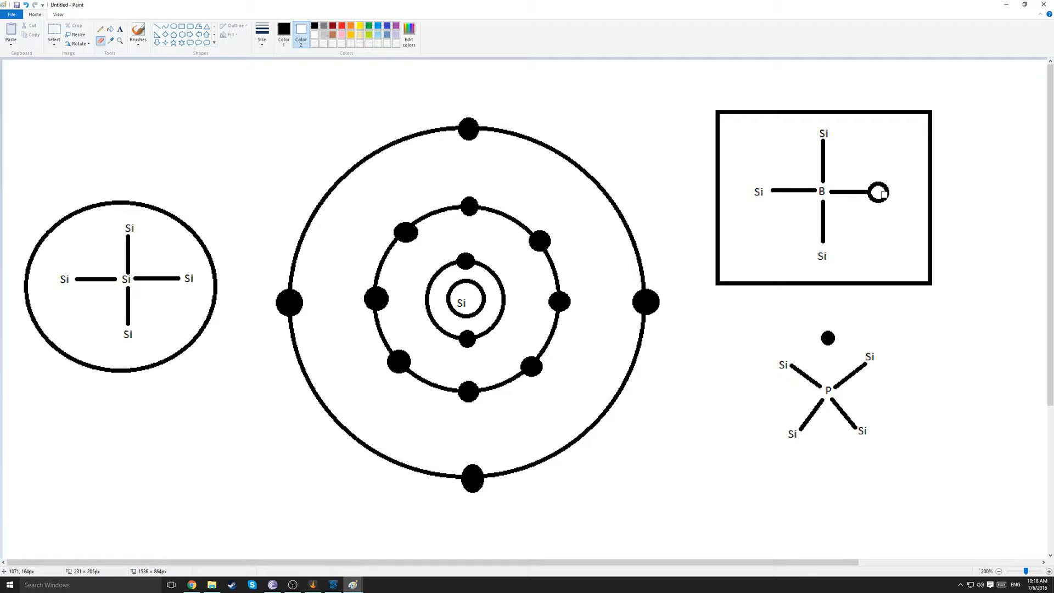
mouse_move(880, 194)
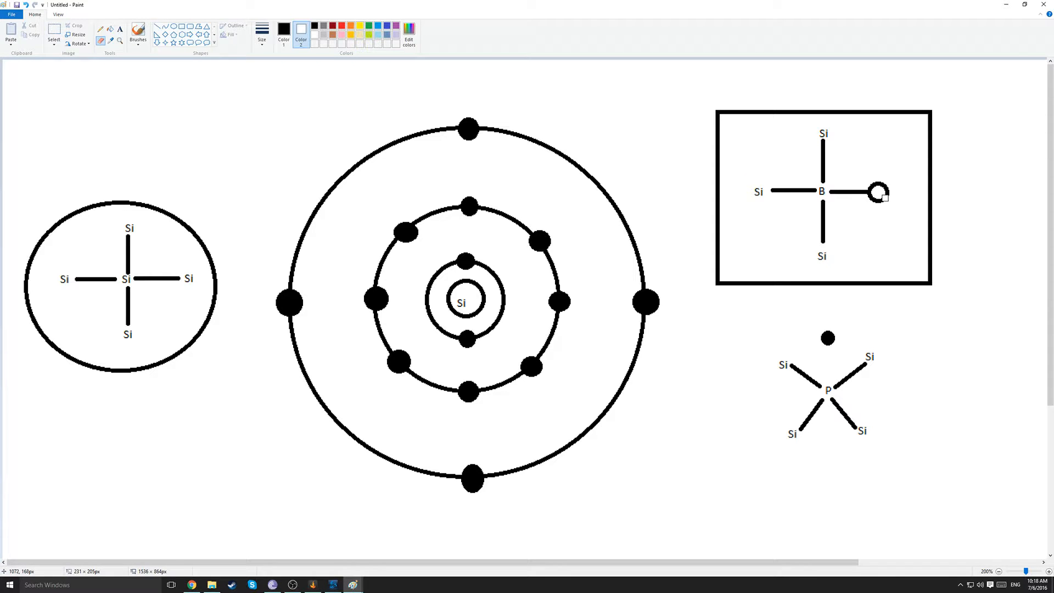
mouse_move(880, 193)
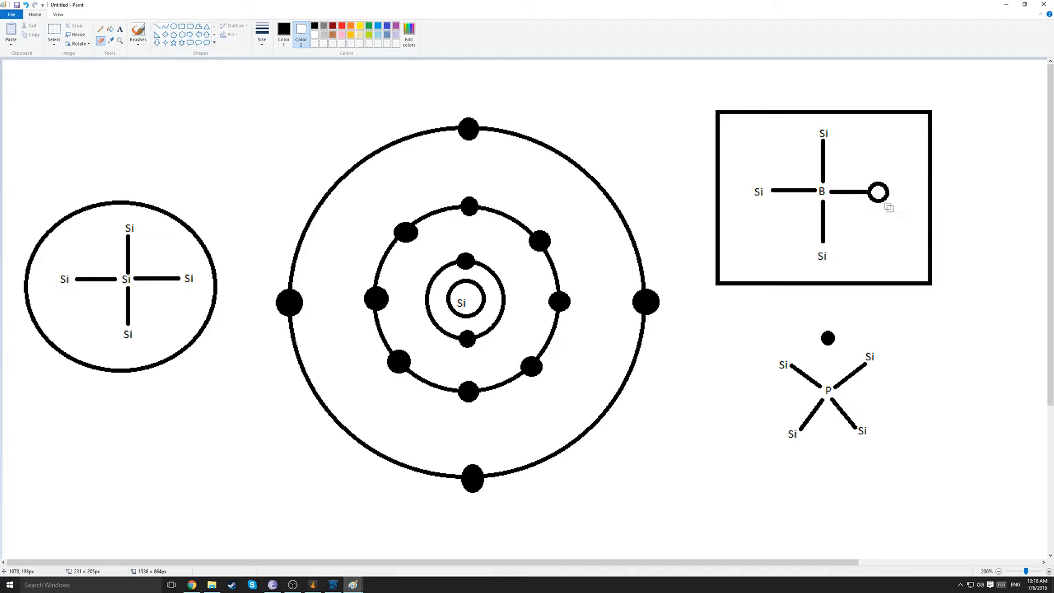
mouse_move(801, 341)
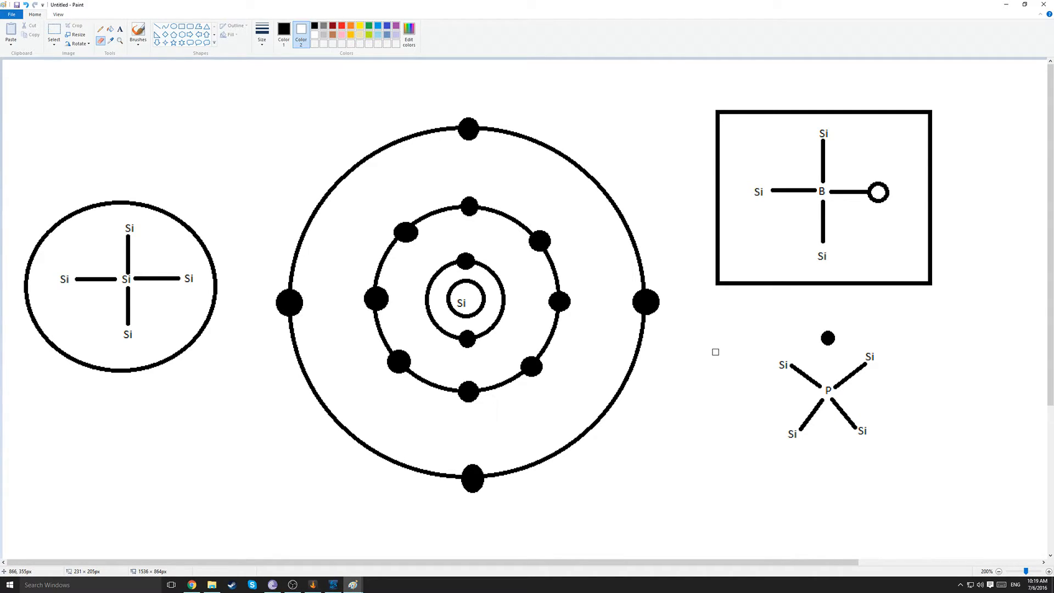
mouse_move(712, 354)
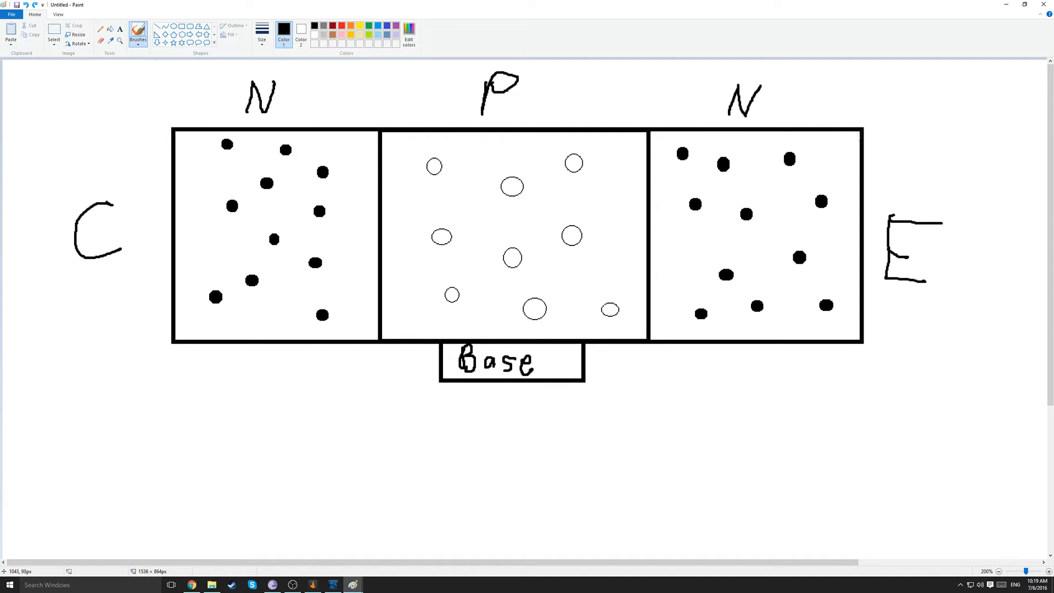
mouse_move(494, 209)
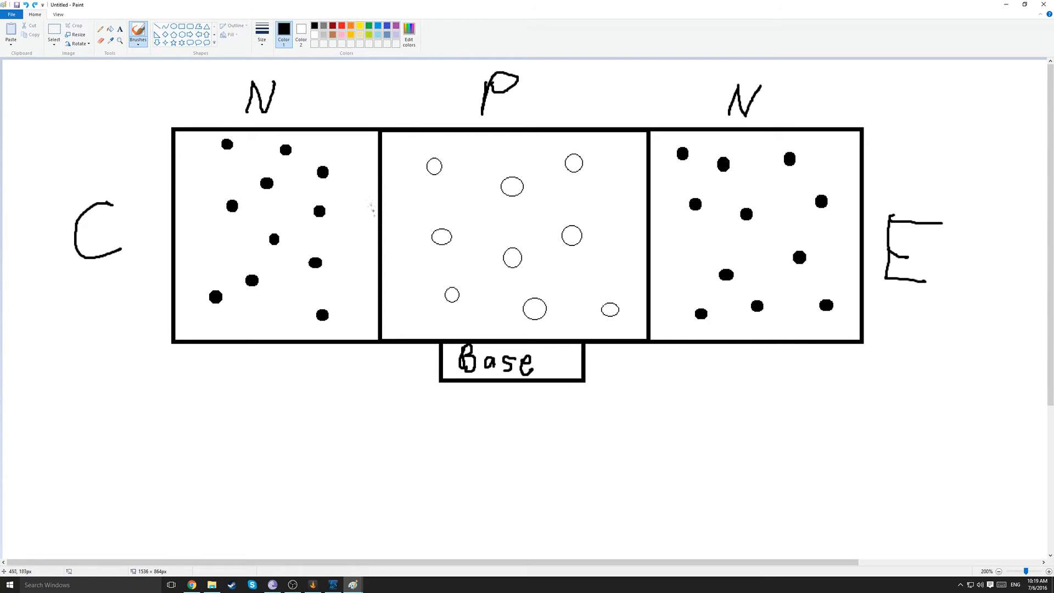
Brush a wavy depletion-layer line along an N–P junction in the upper transistor.
left_click_drag(383, 134, 386, 219)
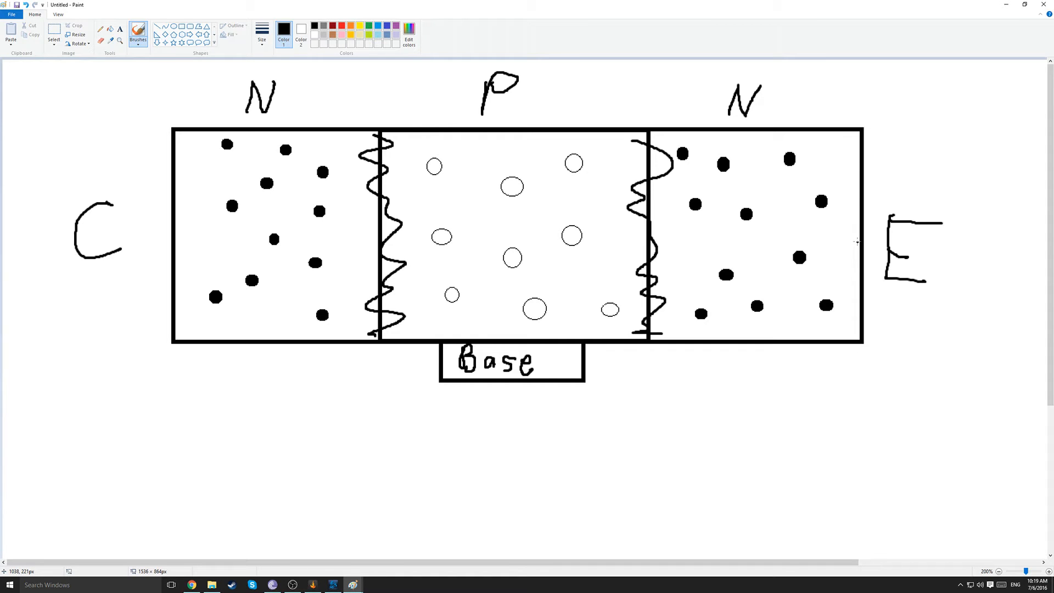
mouse_move(846, 243)
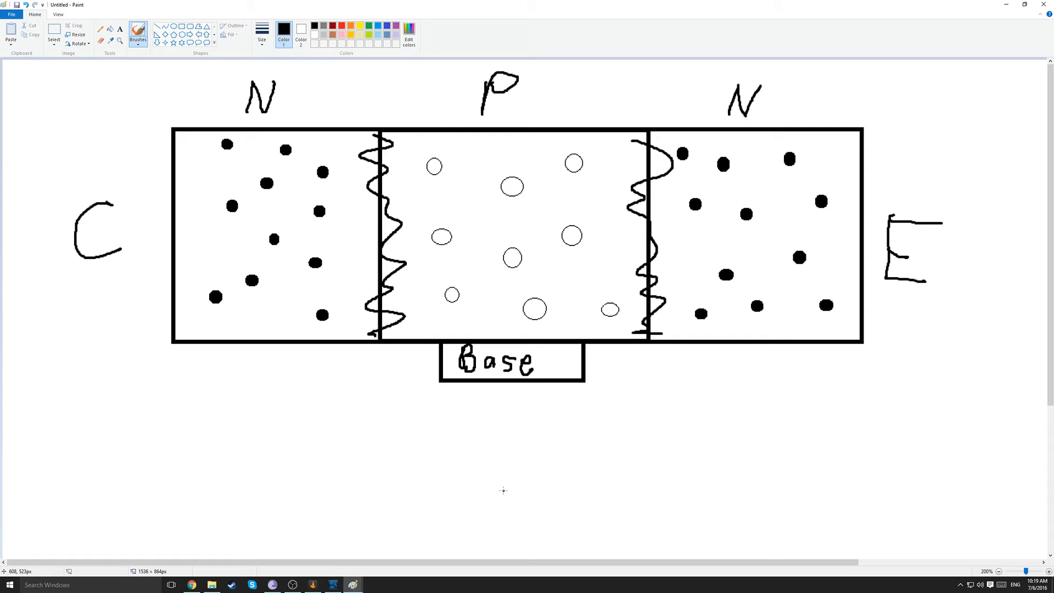
mouse_move(409, 319)
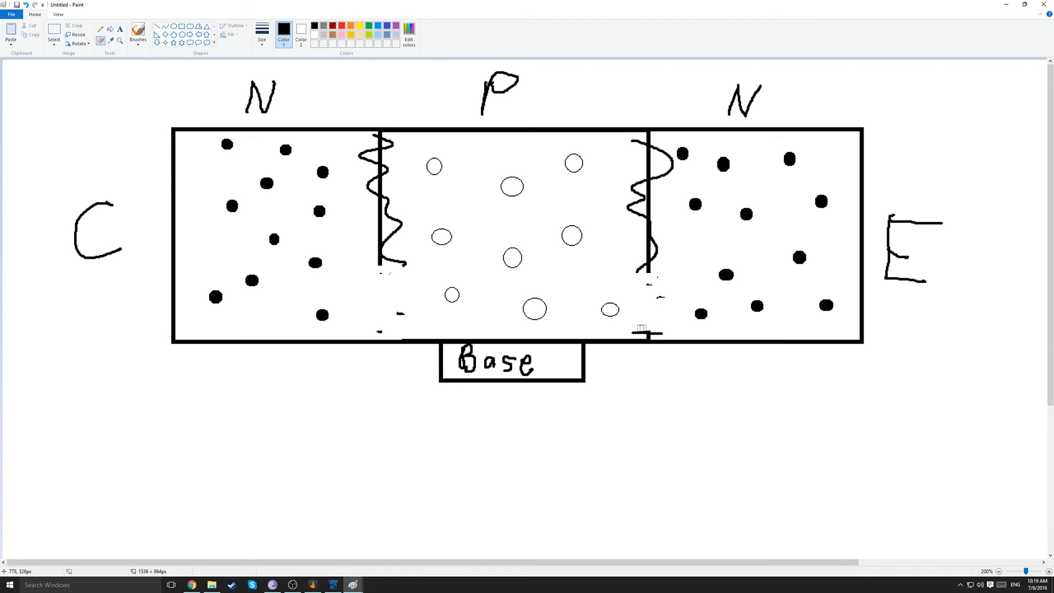
With Brushes, sweep a long electron-flow arrow from E to C and begin a second line beneath the diagram.
left_click(138, 32)
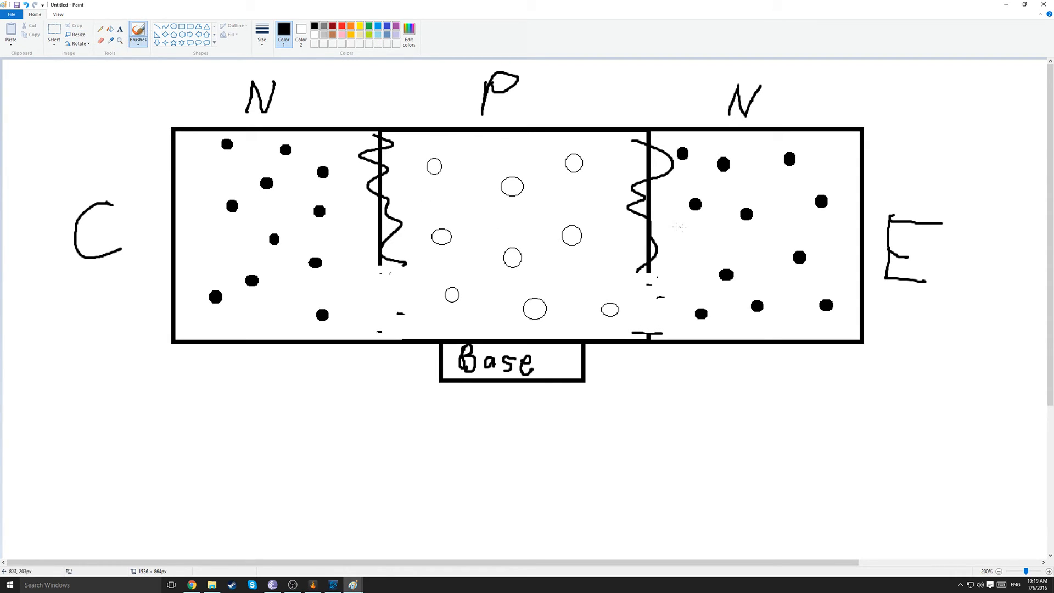
left_click_drag(124, 295, 893, 304)
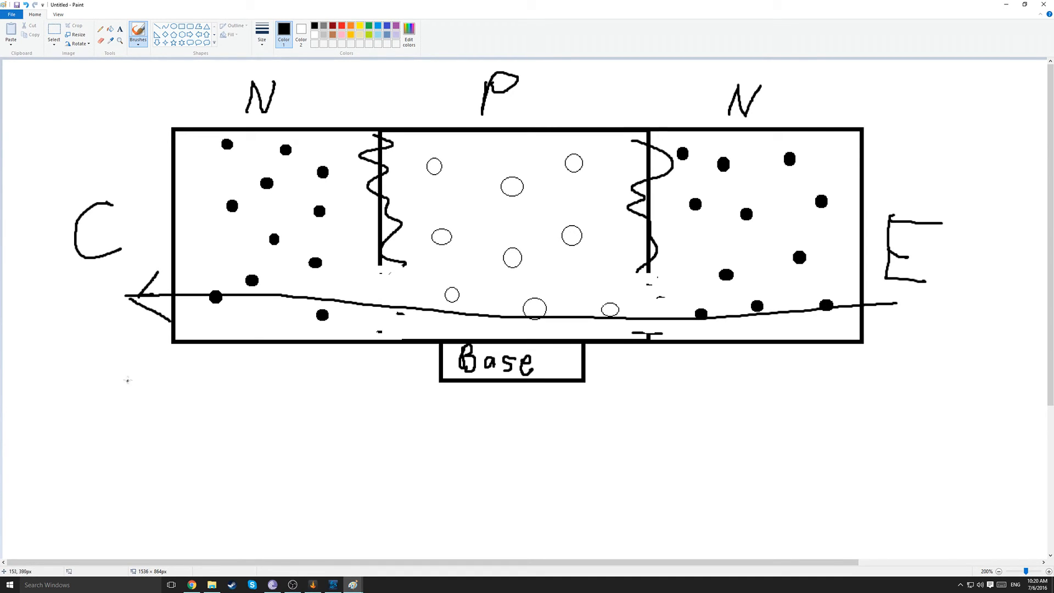
mouse_move(209, 460)
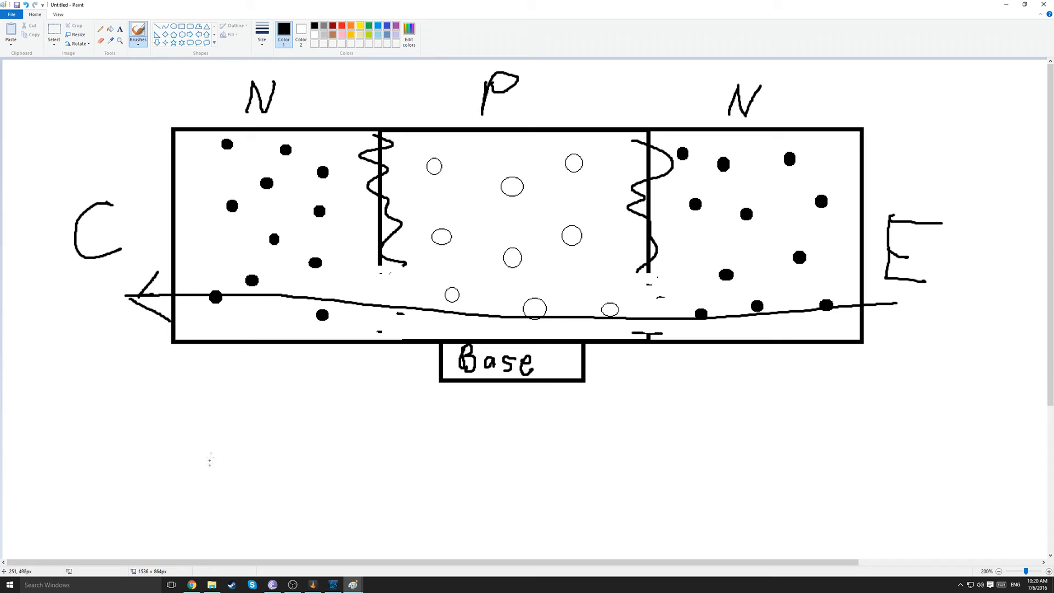
mouse_move(247, 393)
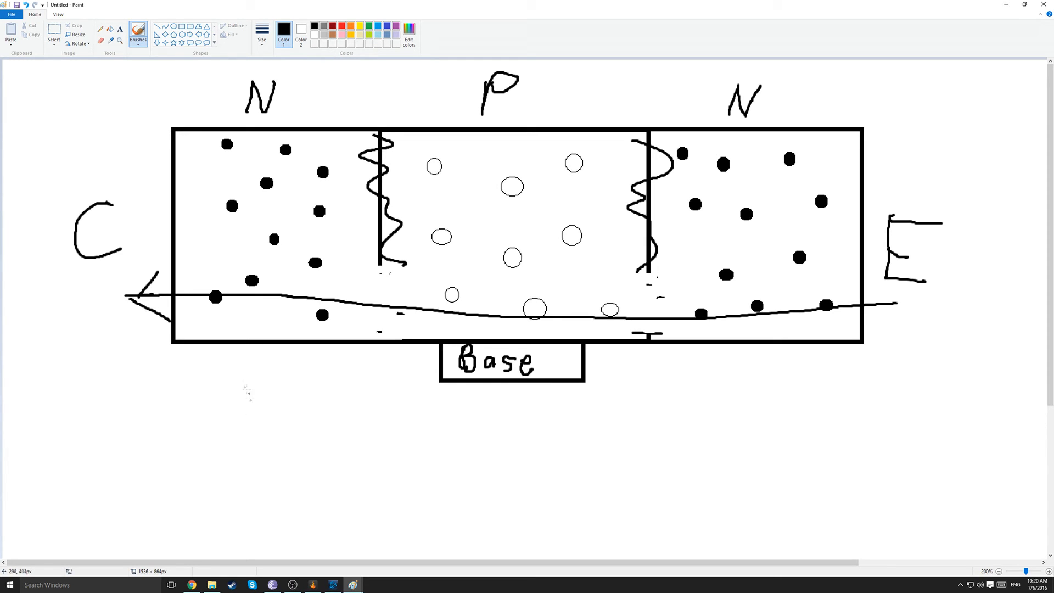
mouse_move(138, 332)
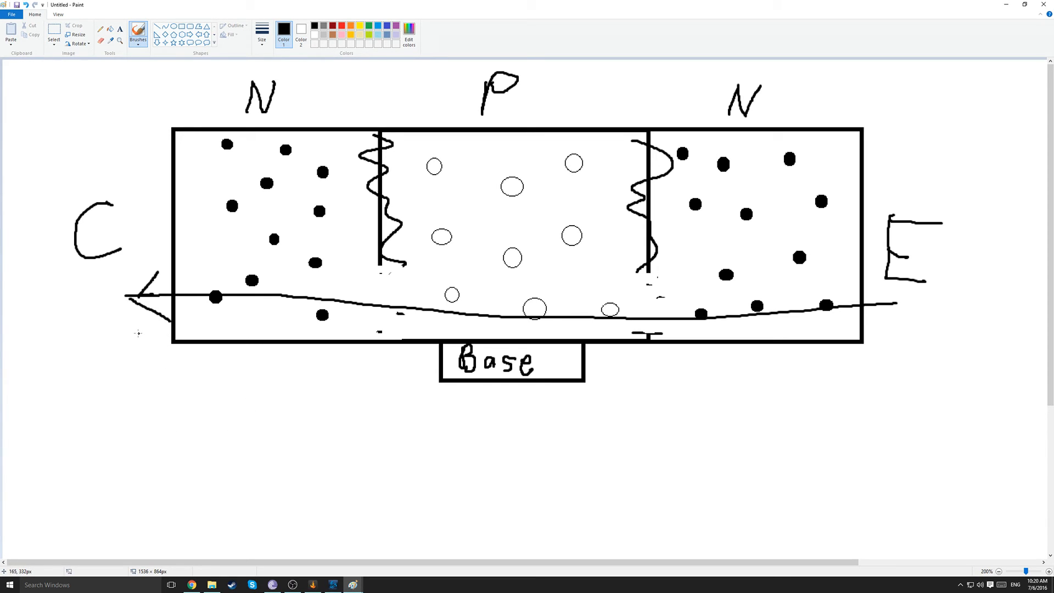
mouse_move(938, 279)
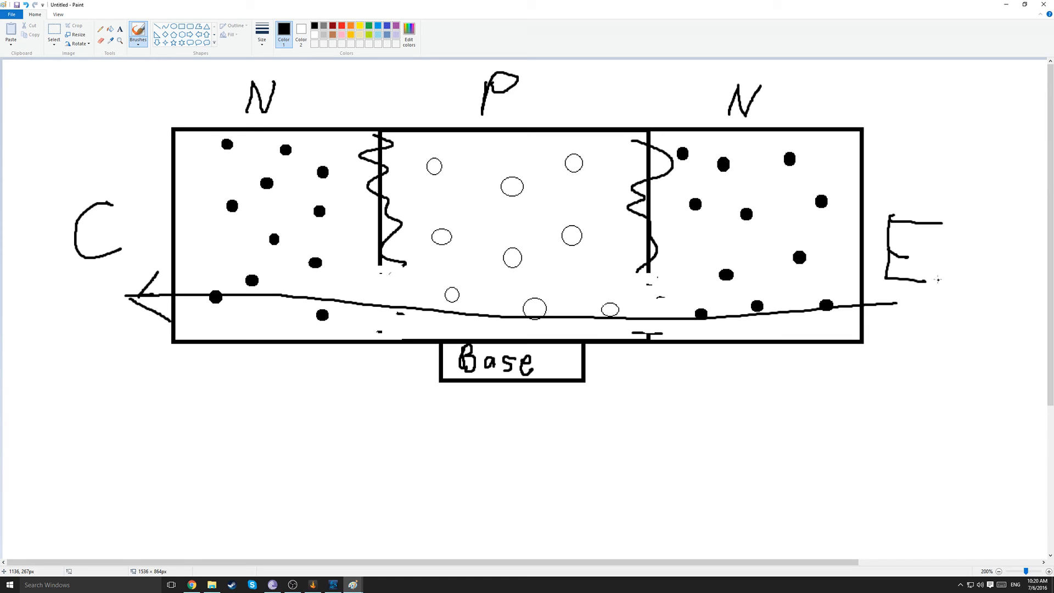
mouse_move(91, 261)
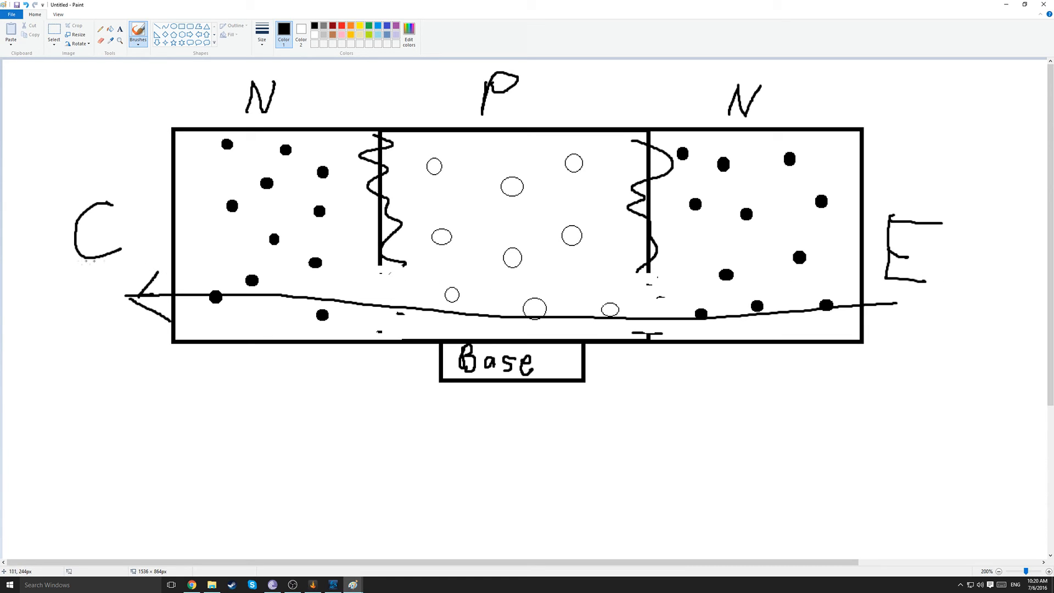
left_click_drag(116, 438, 447, 422)
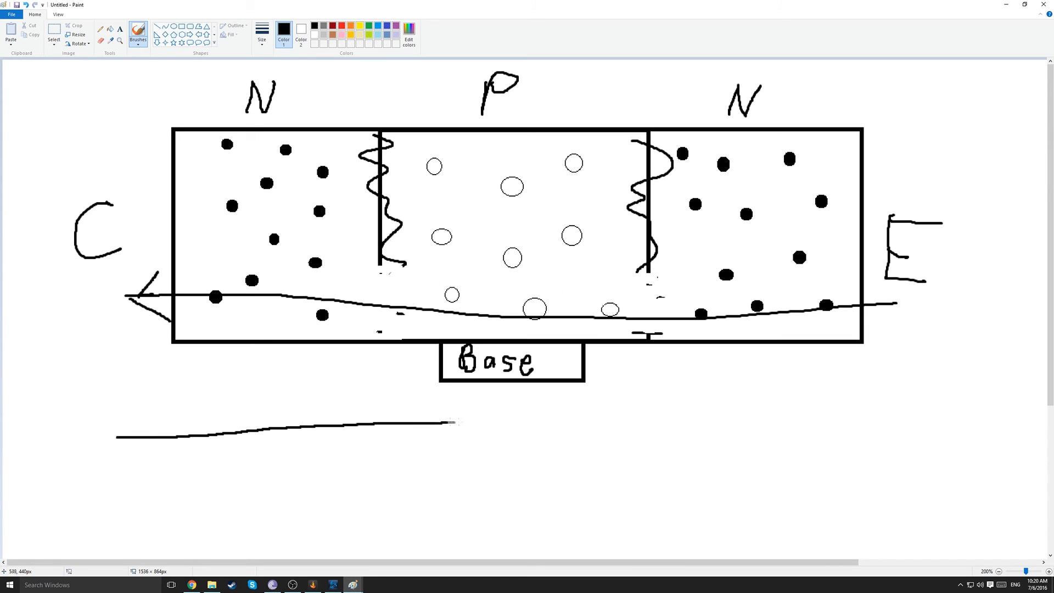